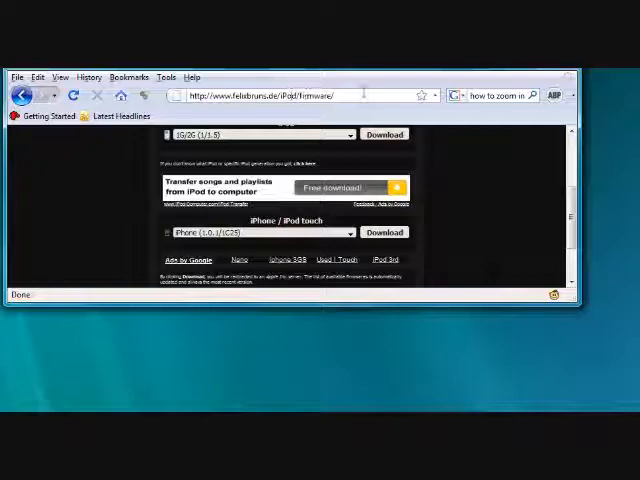
{"action": "mouse_move", "coordinate": [520, 186]}
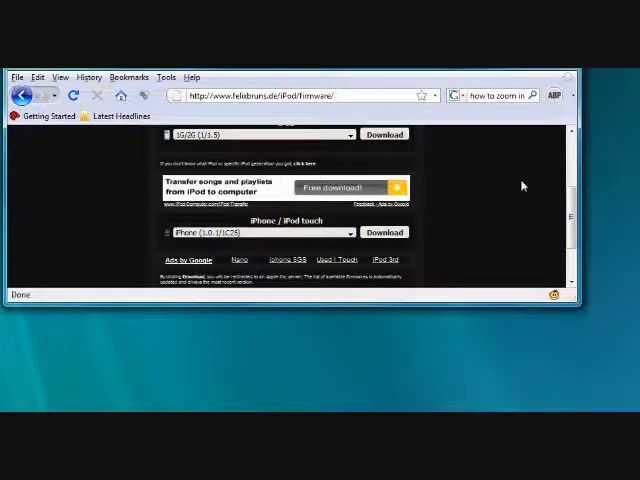
- Choose the iPod touch 3.0 firmware from the version list and download it
{"action": "scroll", "scroll_direction": "down", "scroll_amount": 3}
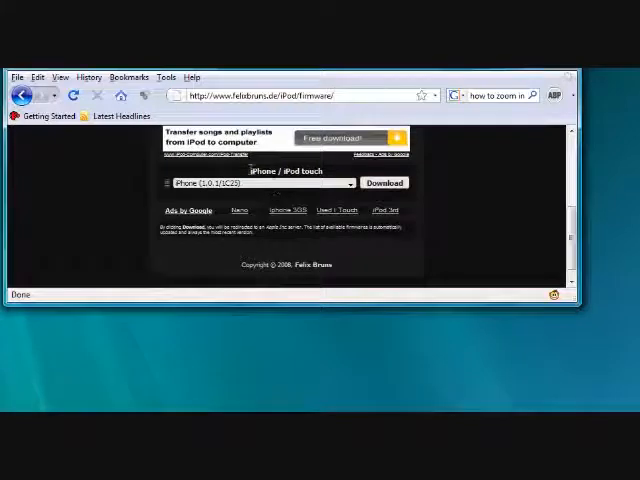
{"action": "double_click", "coordinate": [282, 170]}
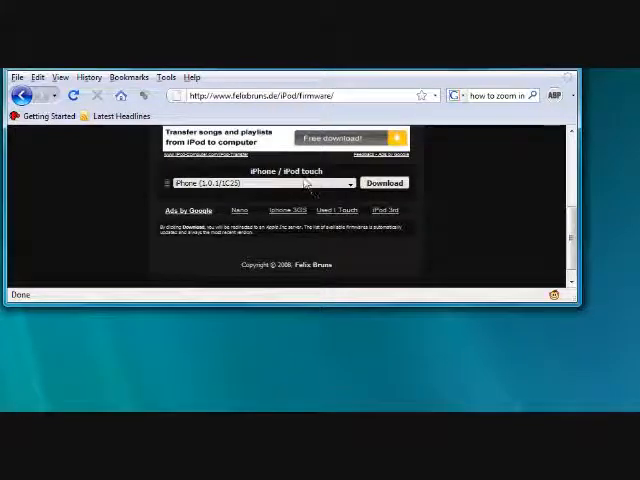
{"action": "left_click", "coordinate": [352, 184]}
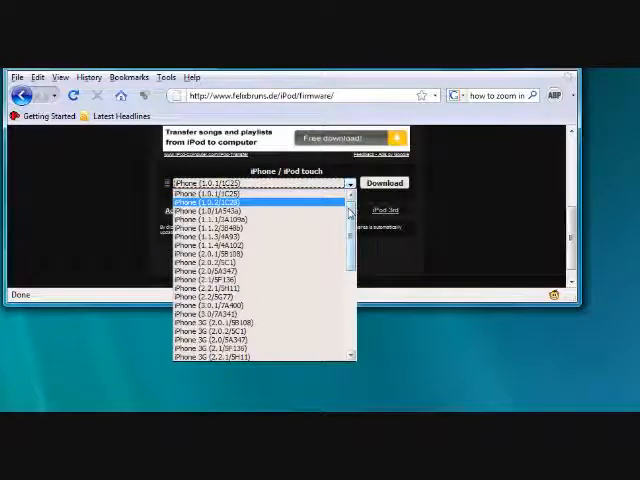
{"action": "scroll", "scroll_direction": "down", "scroll_amount": 3}
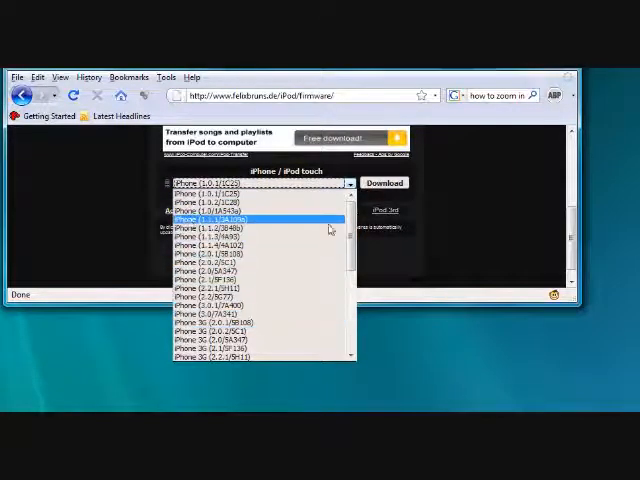
{"action": "scroll", "scroll_direction": "down", "scroll_amount": 3}
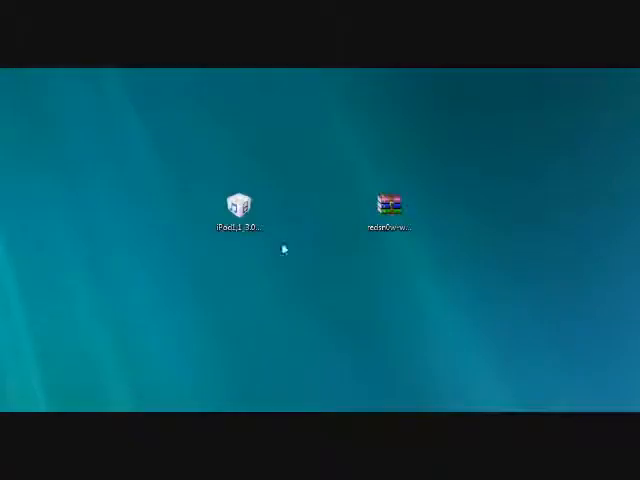
- Extract the redsn0w archive to the desktop and view the extracted folder's files
{"action": "left_click", "coordinate": [388, 208]}
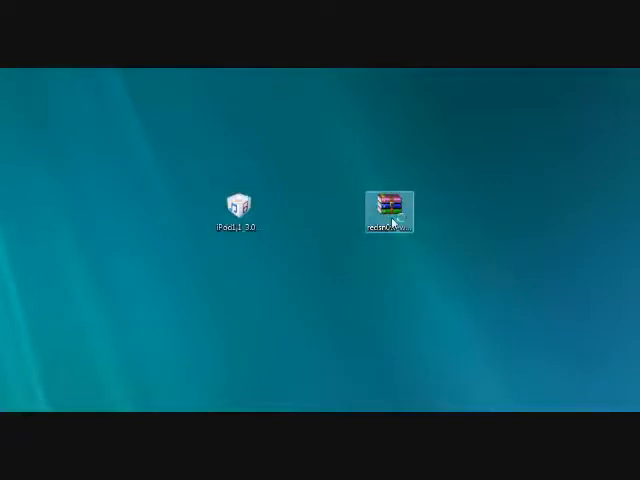
{"action": "double_click", "coordinate": [388, 208]}
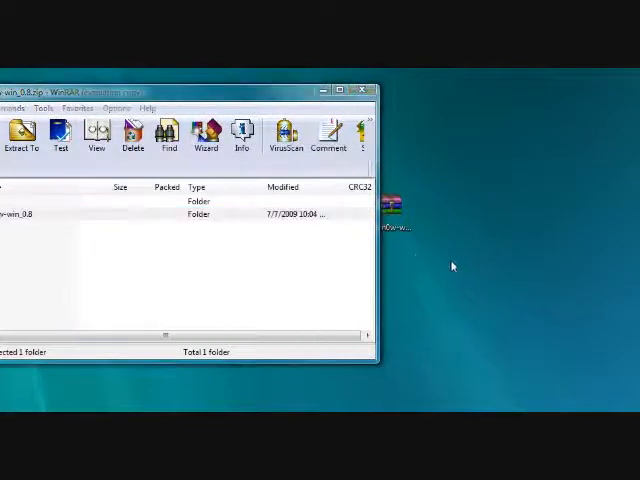
{"action": "left_click", "coordinate": [360, 88]}
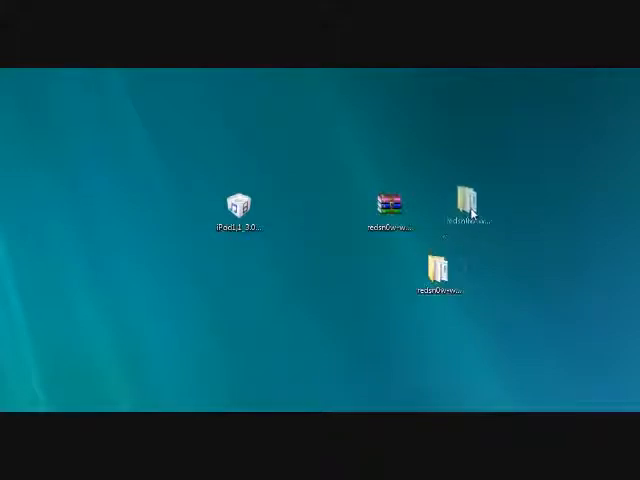
{"action": "double_click", "coordinate": [436, 270]}
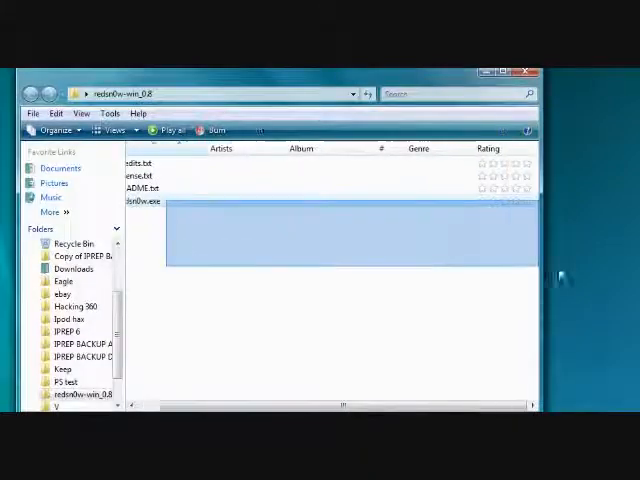
- Move redsn0w.exe onto the desktop beside the firmware and launch it
{"action": "left_click", "coordinate": [162, 200]}
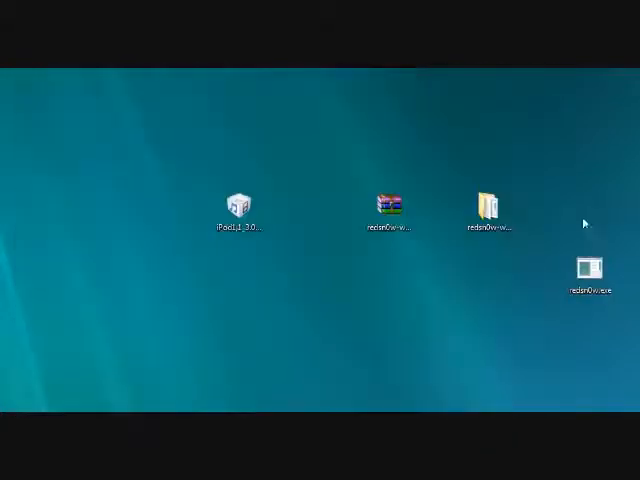
{"action": "left_click_drag", "start_coordinate": [592, 270], "coordinate": [440, 276]}
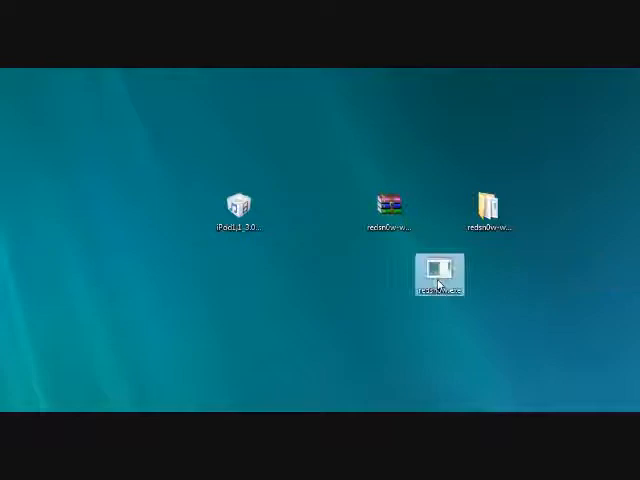
{"action": "mouse_move", "coordinate": [440, 272]}
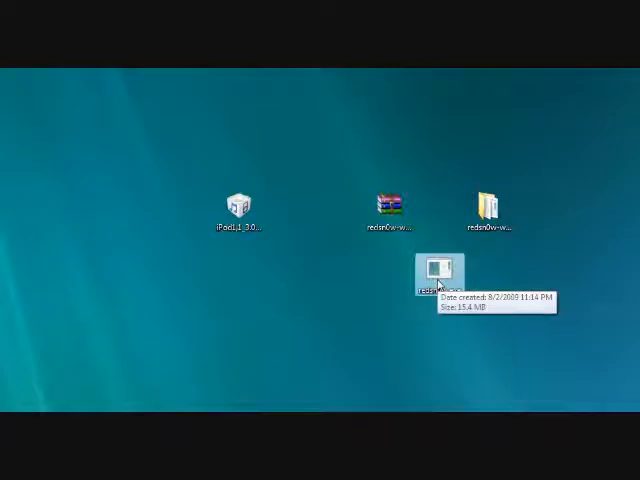
{"action": "right_click", "coordinate": [384, 270]}
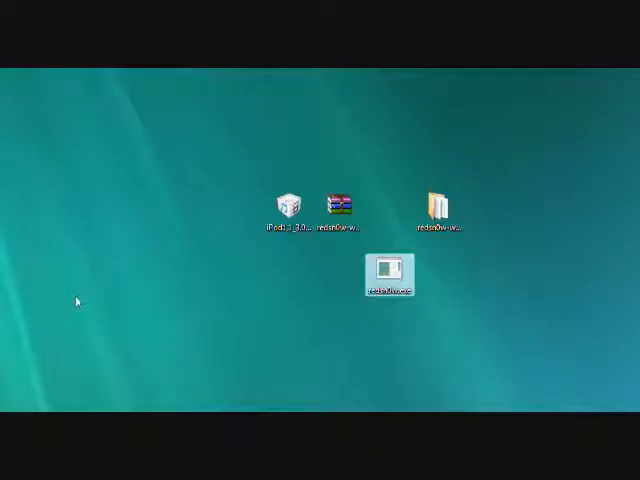
{"action": "double_click", "coordinate": [388, 272]}
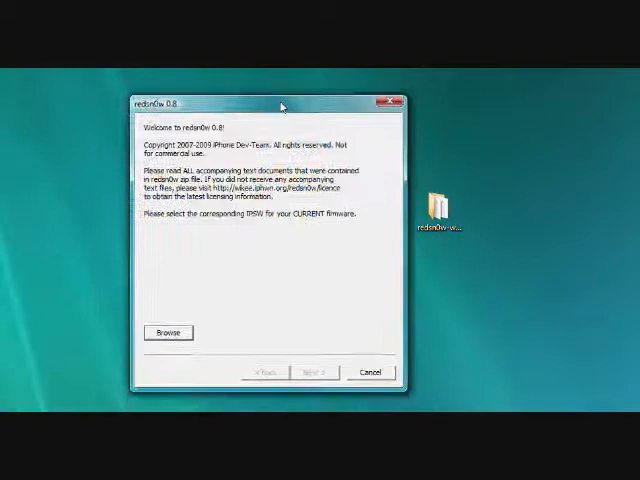
- Load the downloaded 3.0 IPSW, let redsn0w prepare it, and keep Install Cydia checked
{"action": "left_click", "coordinate": [168, 332]}
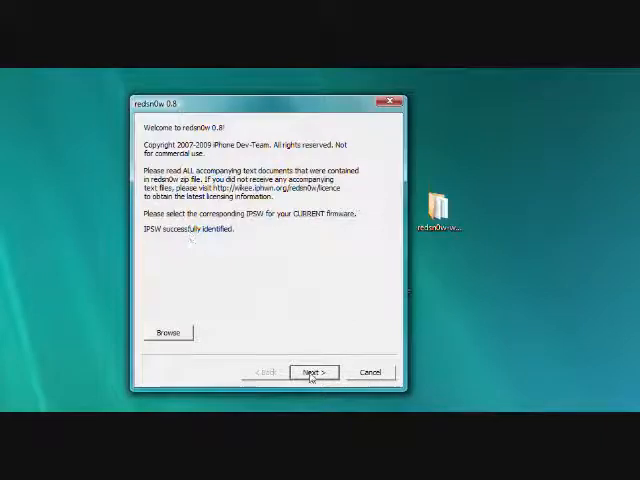
{"action": "left_click", "coordinate": [312, 372]}
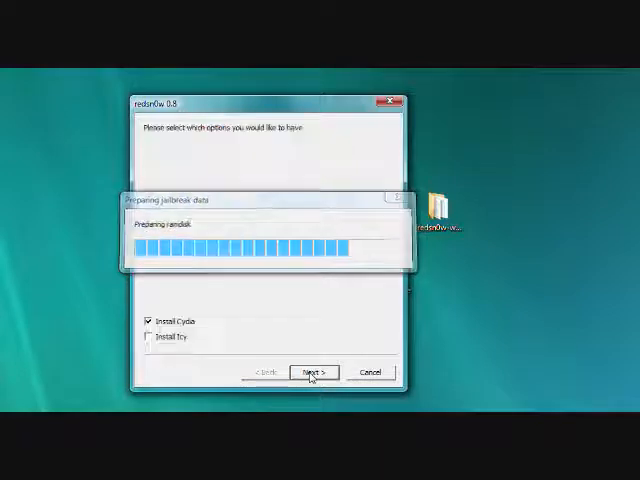
{"action": "left_click", "coordinate": [312, 372]}
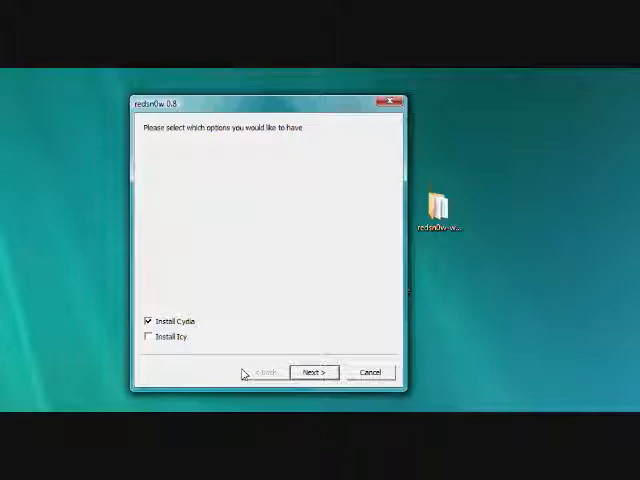
{"action": "mouse_move", "coordinate": [200, 356]}
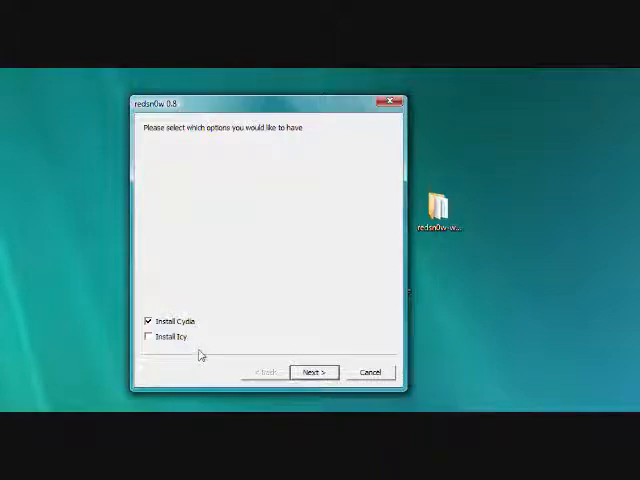
{"action": "left_click", "coordinate": [312, 372]}
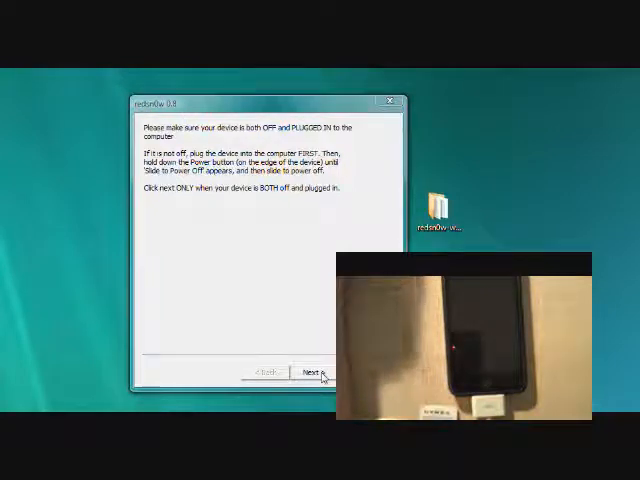
- Confirm the iPod is off and plugged in, then begin the DFU button sequence
{"action": "left_click", "coordinate": [318, 372]}
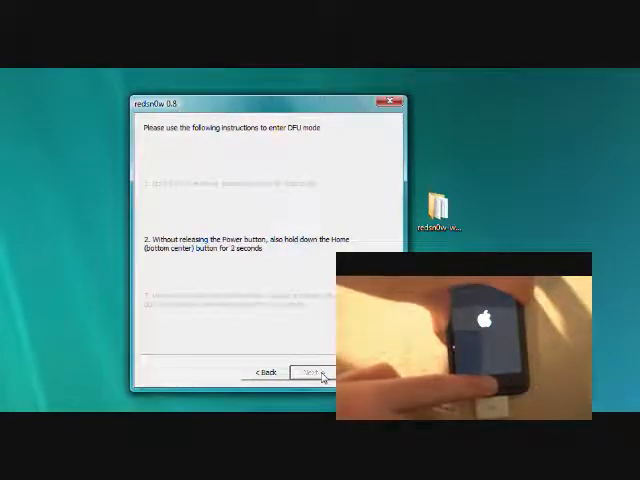
{"action": "left_click", "coordinate": [304, 372]}
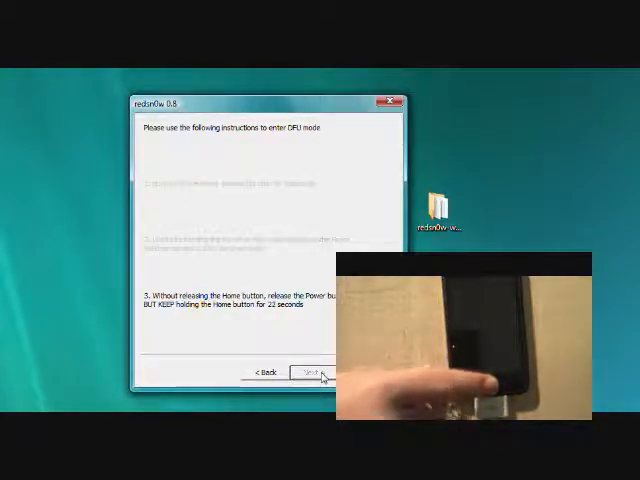
- Let the jailbreak run until redsn0w reports Done, then finish and close it
{"action": "left_click", "coordinate": [306, 372]}
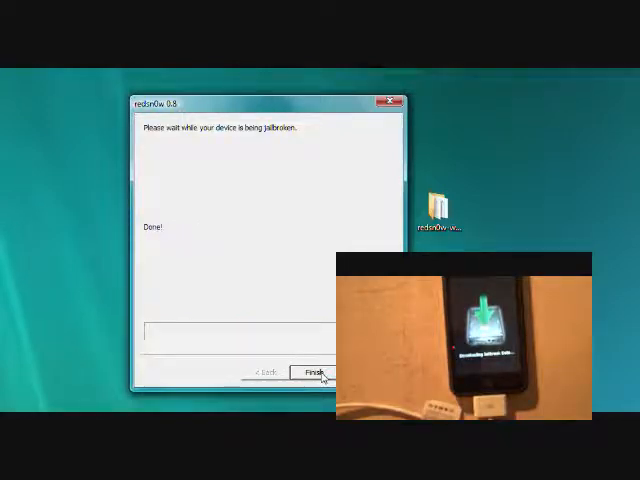
{"action": "left_click", "coordinate": [308, 372]}
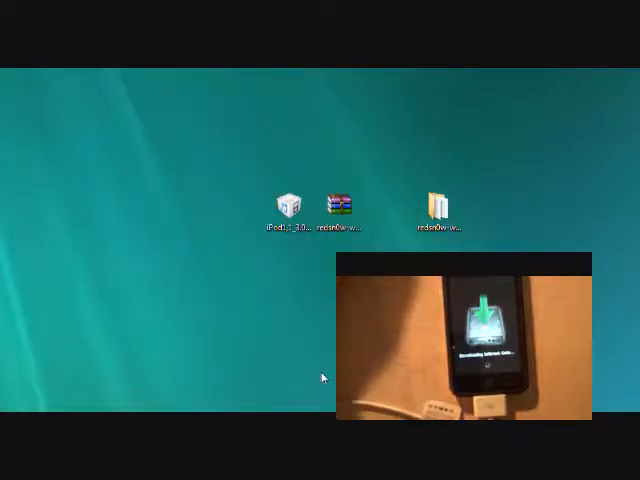